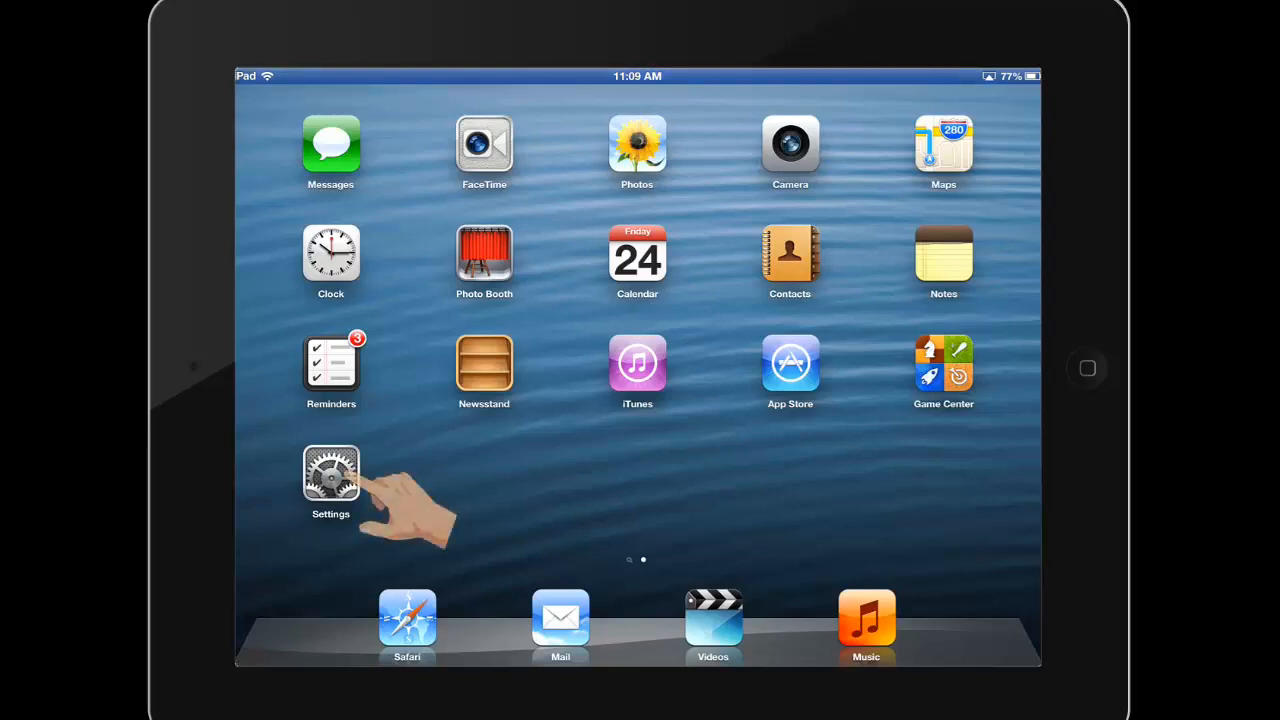
# - Reach the Add Account list under Settings > Mail, Contacts, Calendars
pyautogui.click(332, 472)
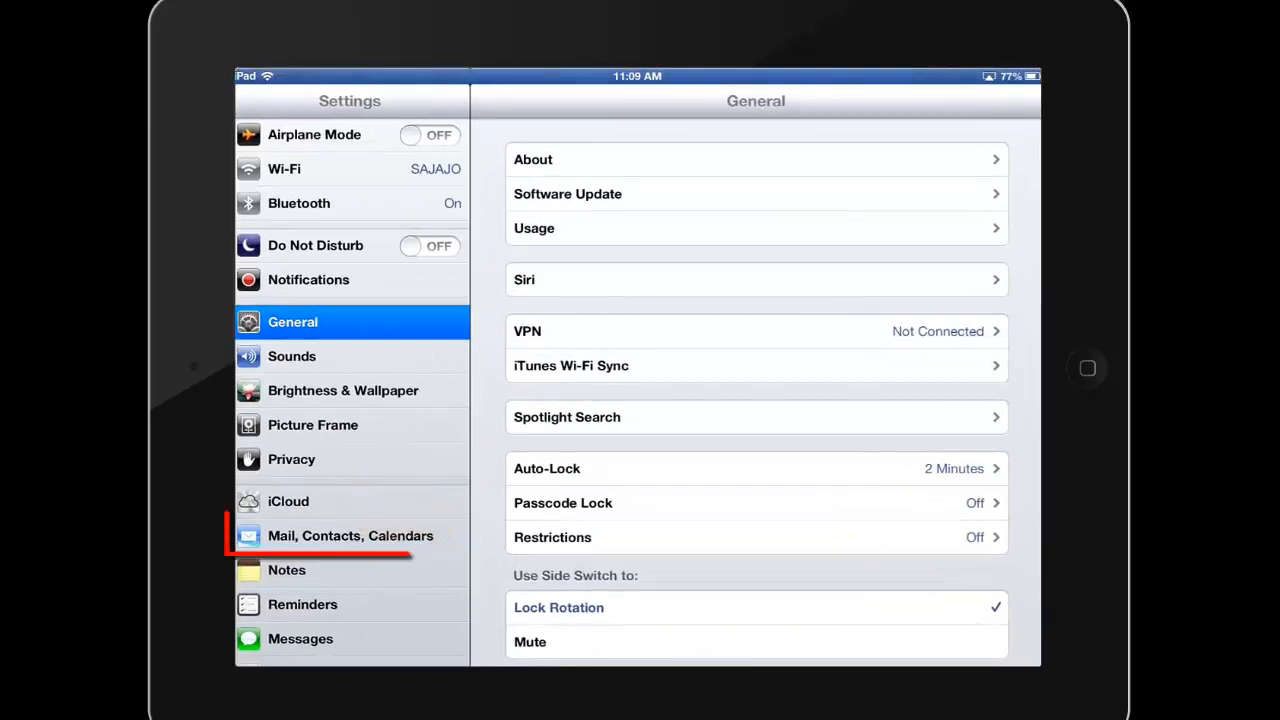
pyautogui.click(344, 536)
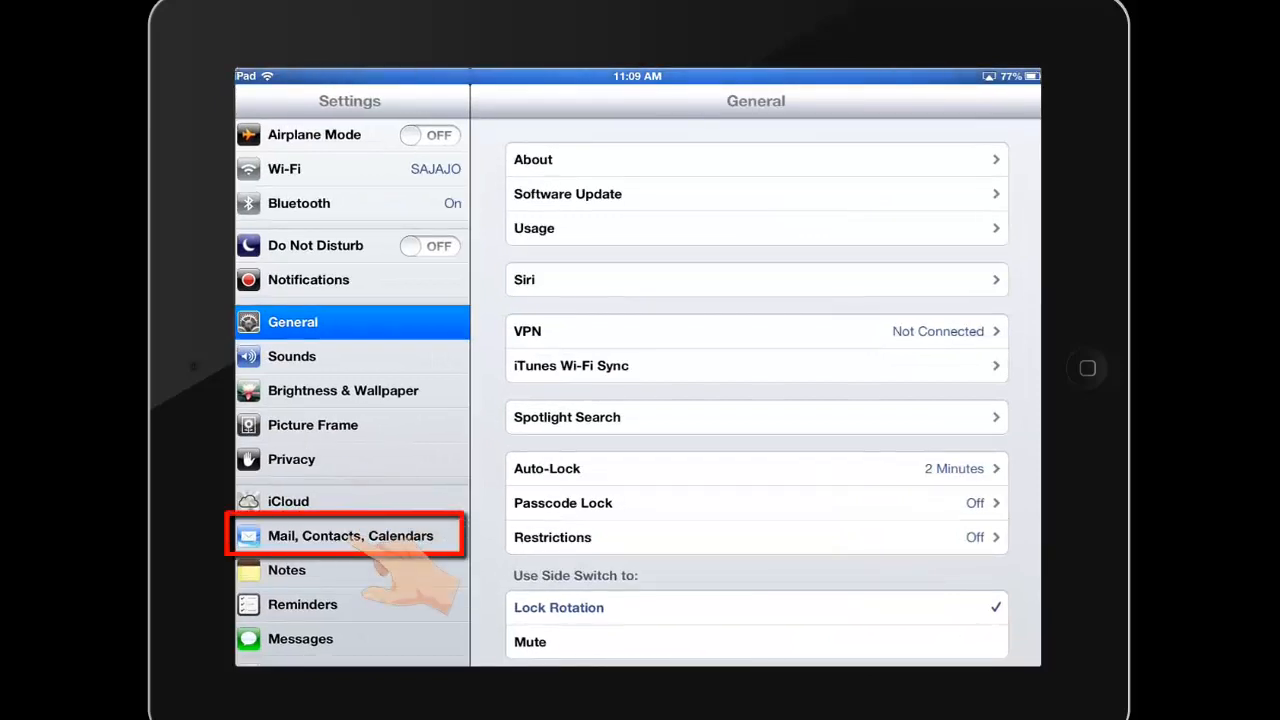
pyautogui.click(346, 536)
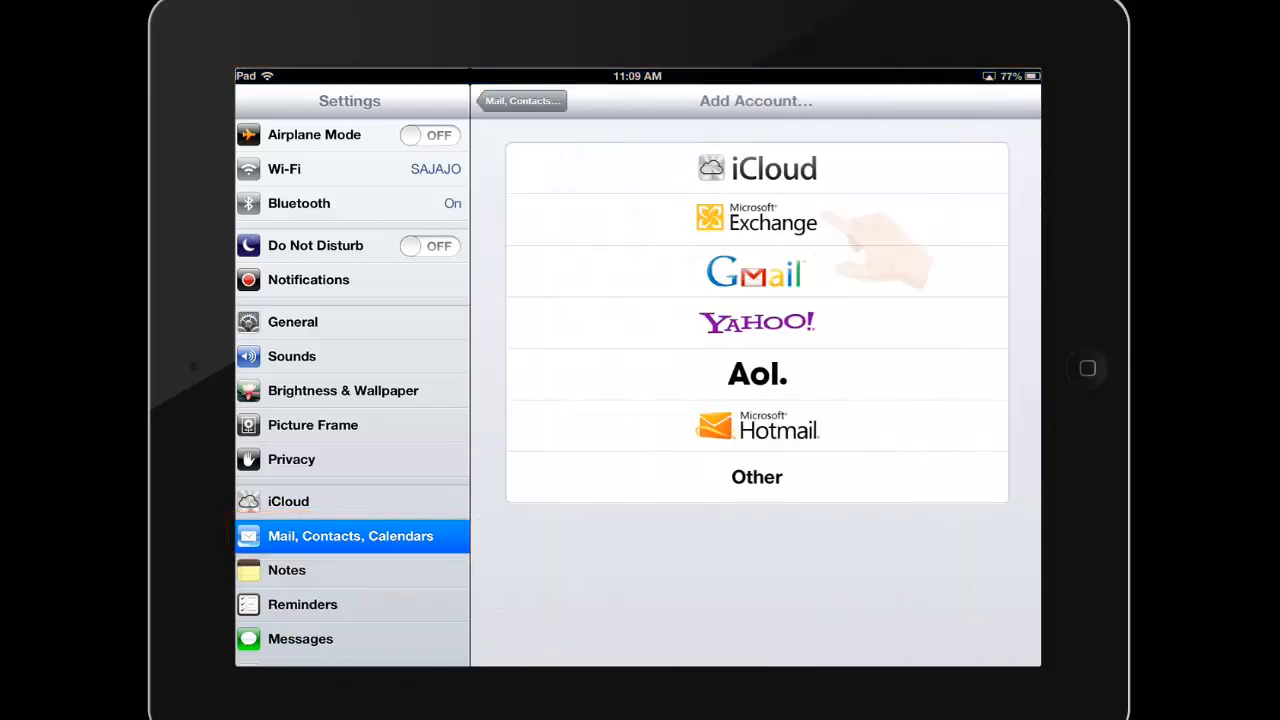
pyautogui.click(756, 218)
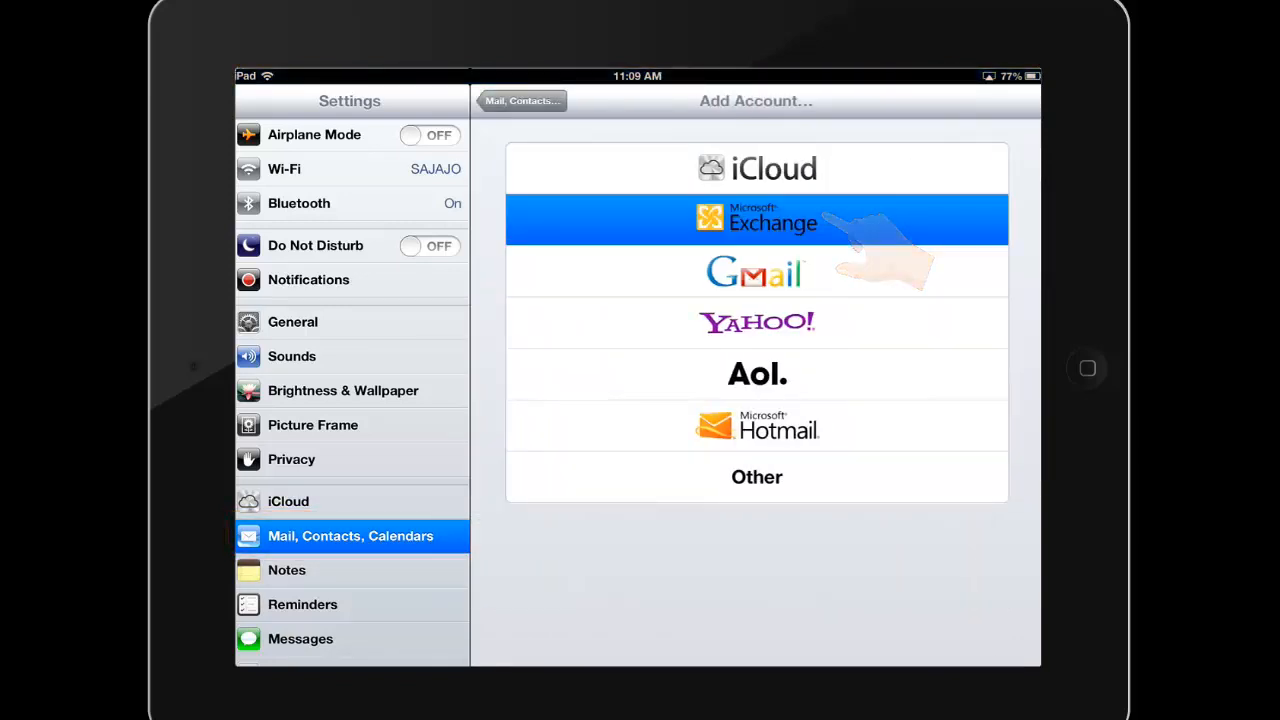
pyautogui.click(756, 218)
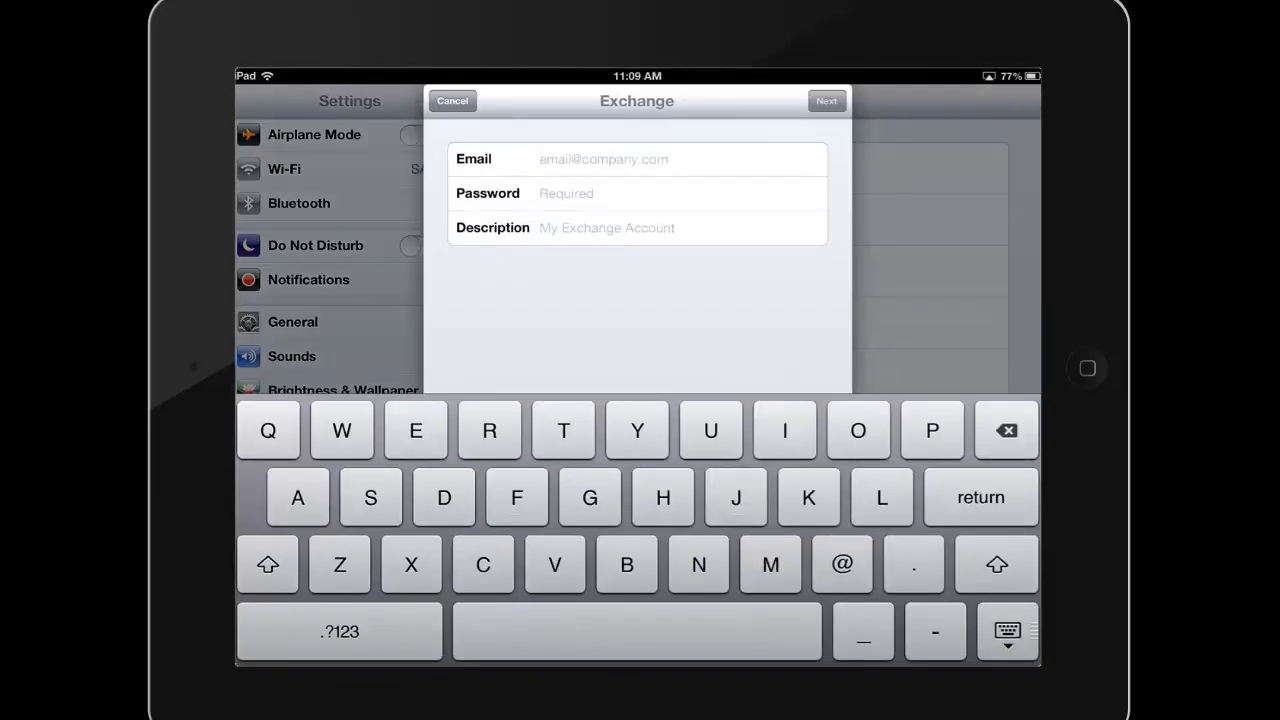
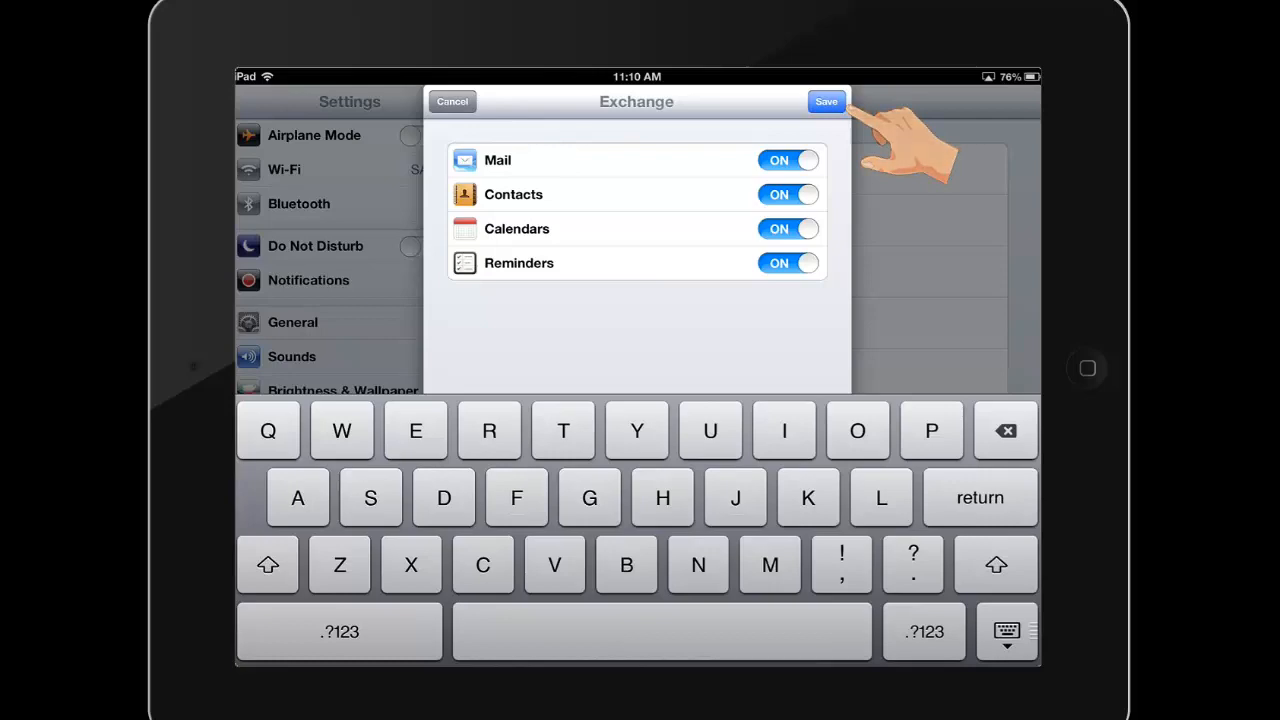
# - Save the Exchange account with all sync options on and return to the home screen
pyautogui.click(824, 100)
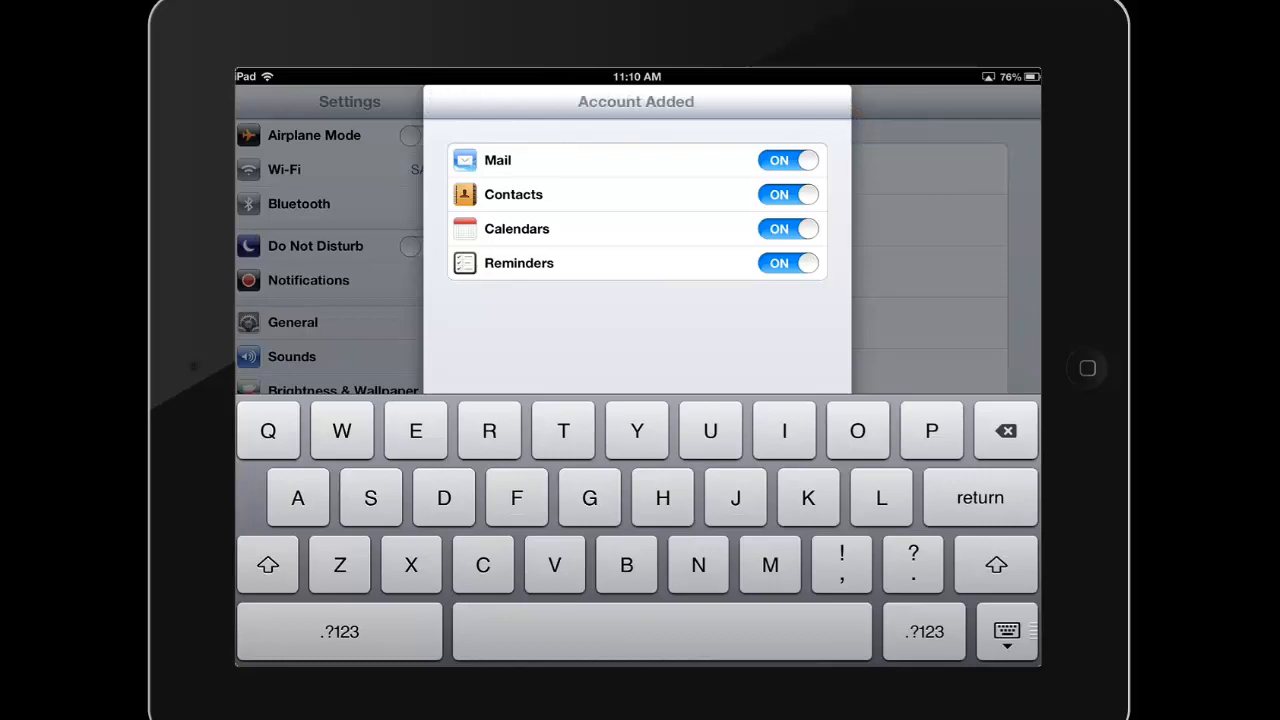
pyautogui.click(1088, 368)
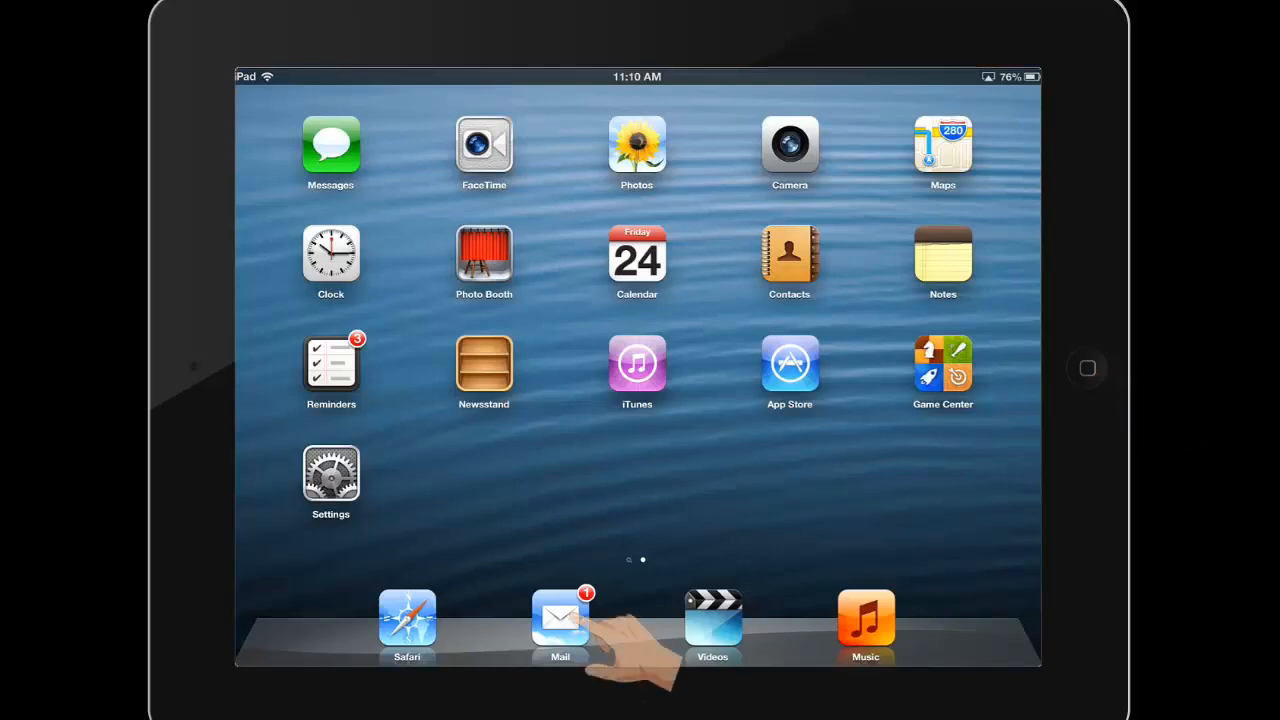
# - Open the Exchange inbox in Mail and try the Flag control on the Schoology message
pyautogui.click(560, 616)
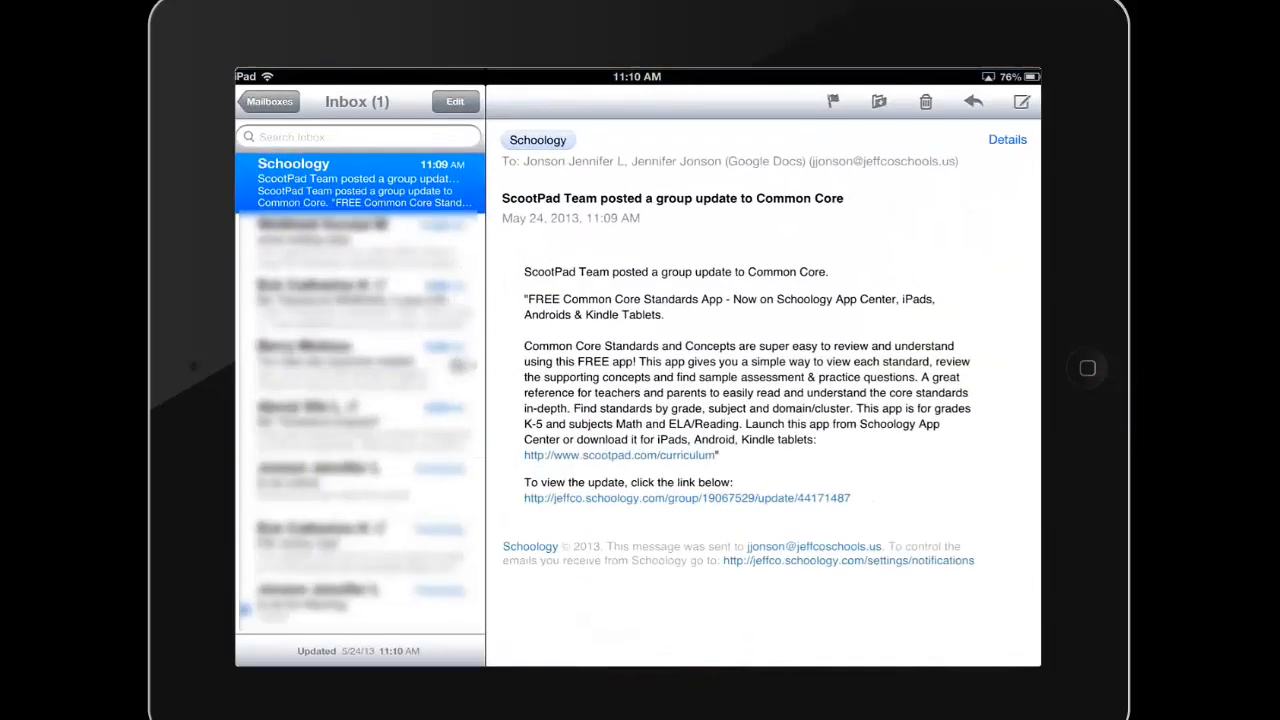
pyautogui.click(980, 100)
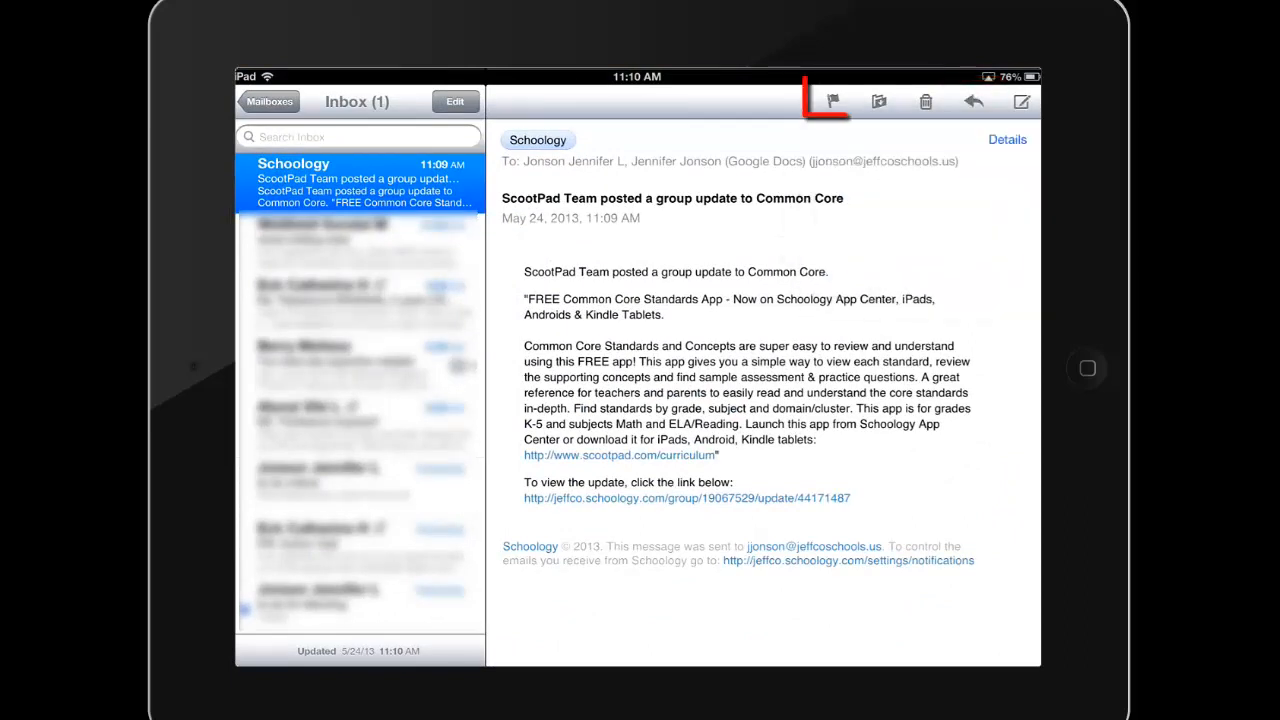
pyautogui.click(832, 100)
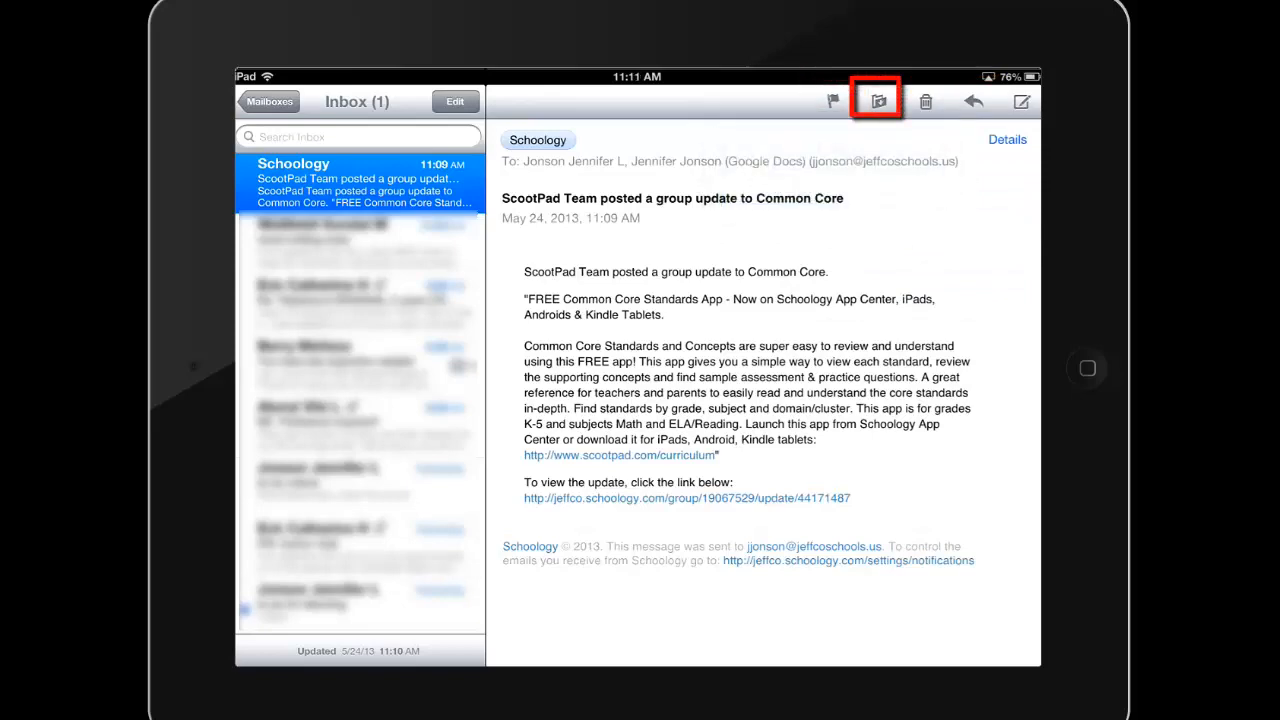
# - Start moving the Schoology message, cancel the move, then delete it via the Trash icon
pyautogui.click(880, 100)
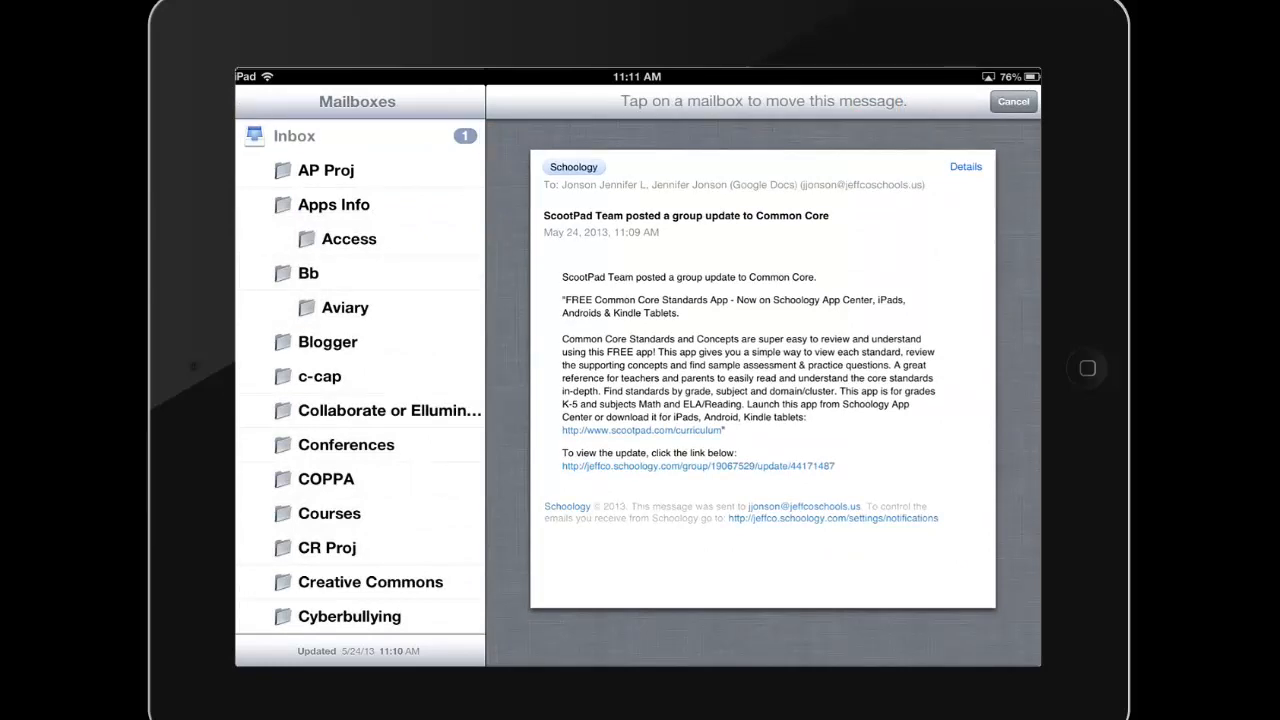
pyautogui.click(1016, 100)
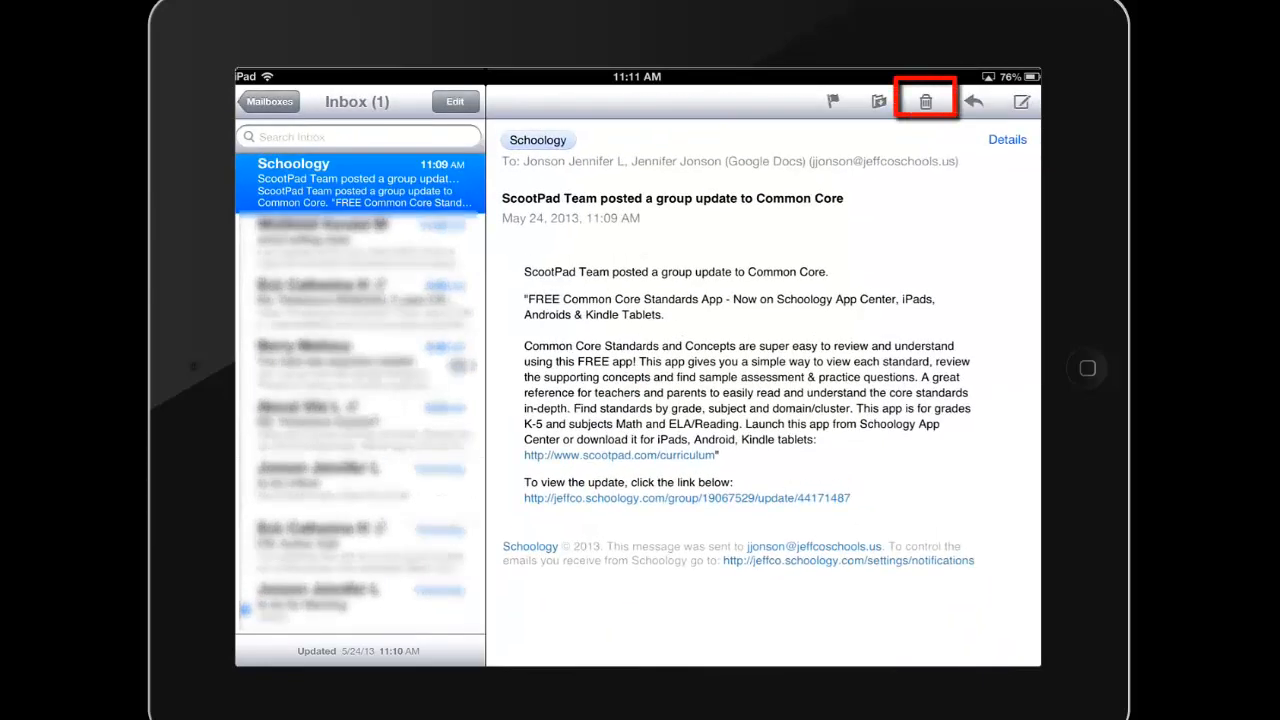
pyautogui.click(928, 100)
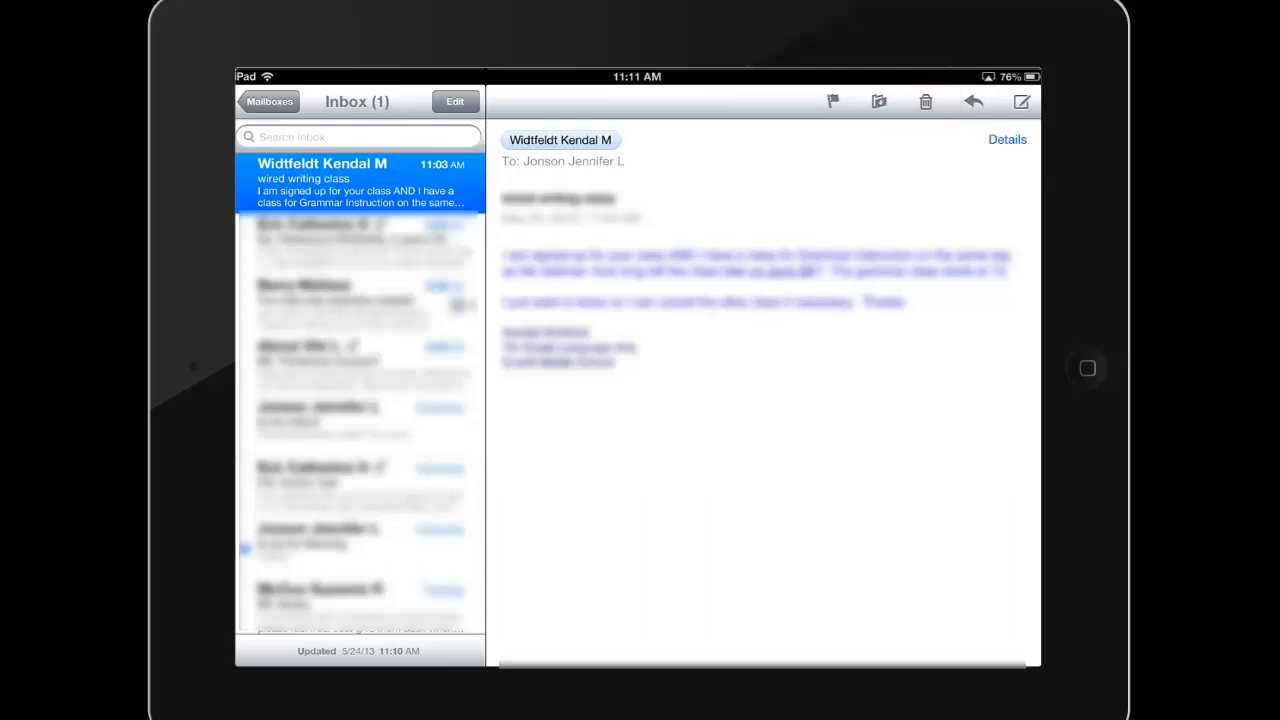
# - Begin a blank New Message in Mail, then return to the home screen
pyautogui.click(1024, 104)
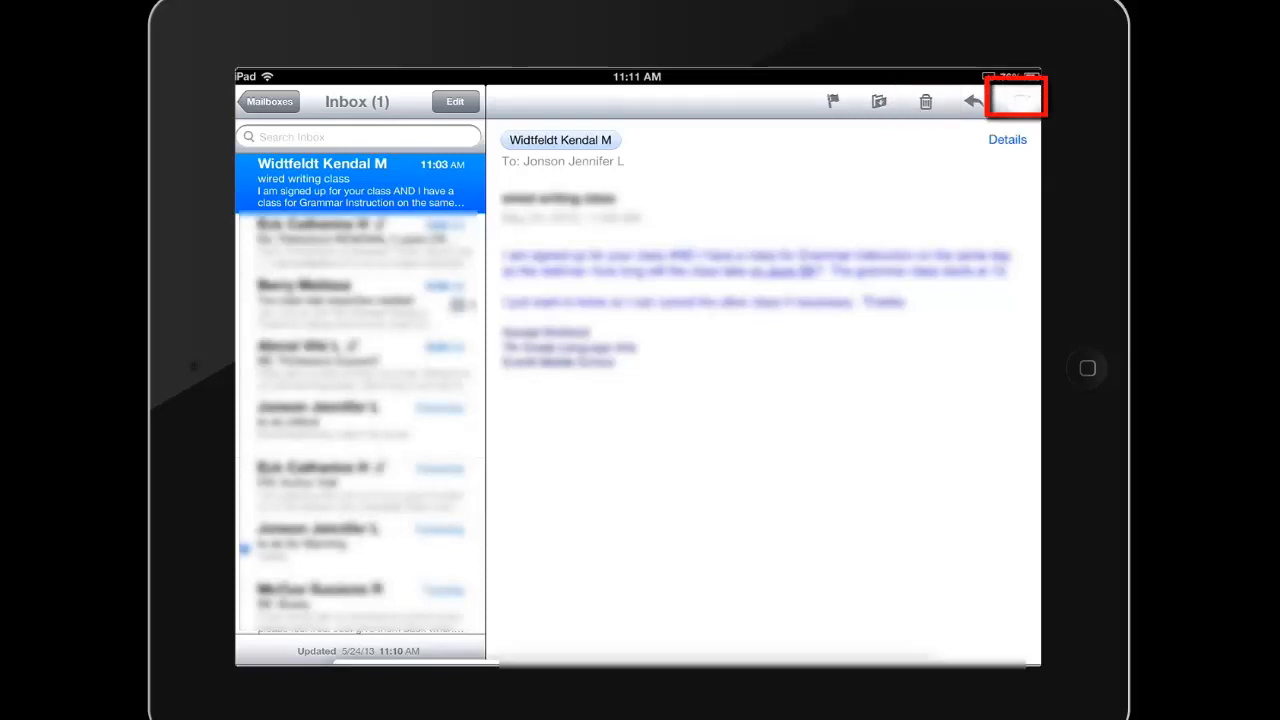
pyautogui.click(1016, 100)
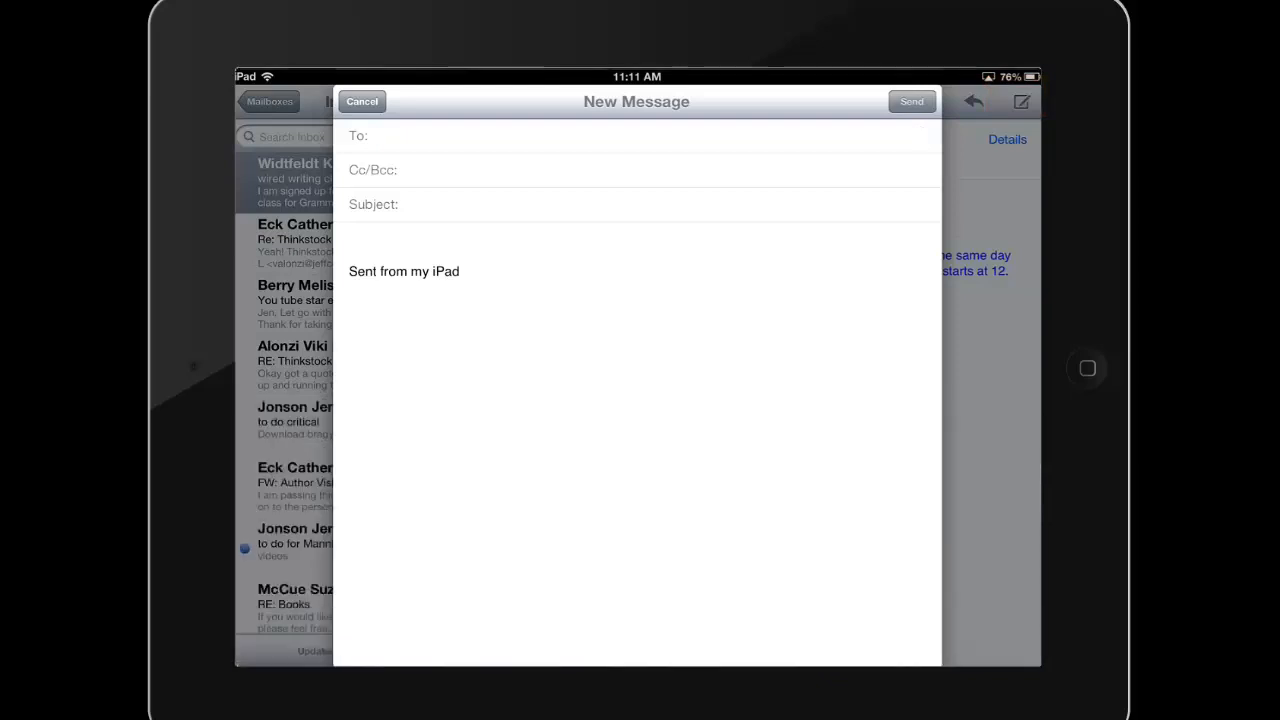
pyautogui.moveTo(1088, 368)
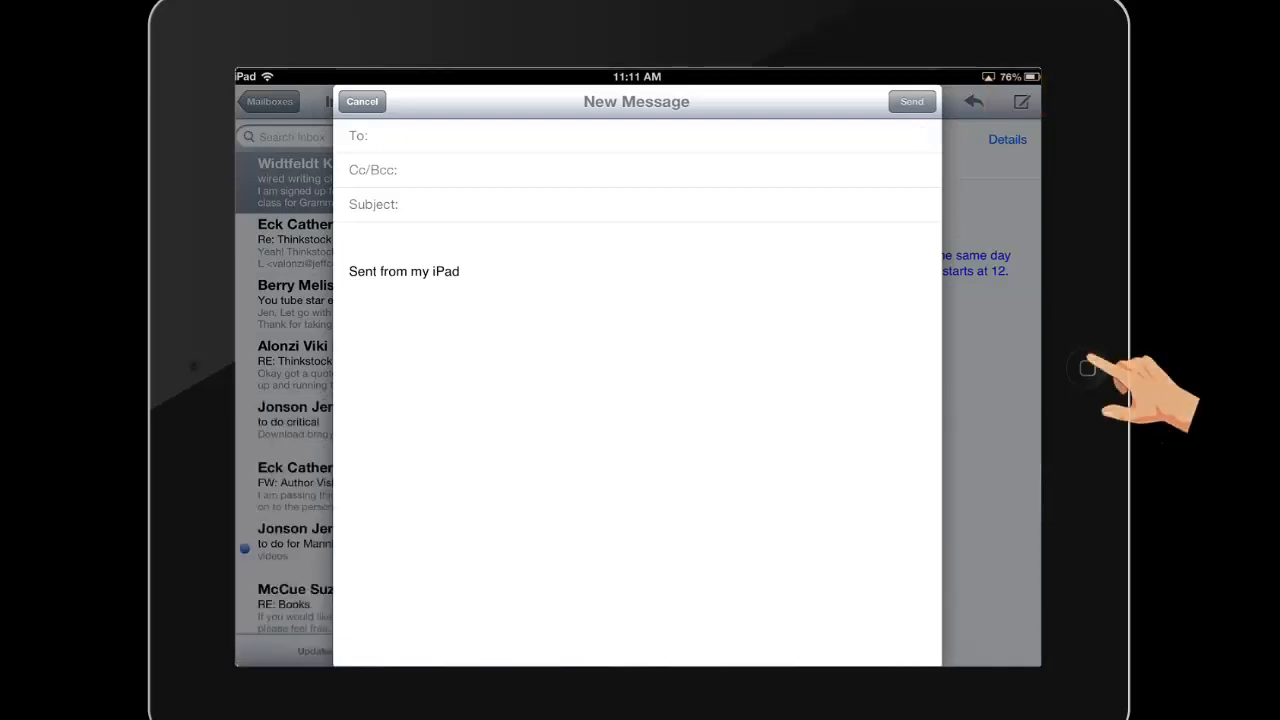
pyautogui.click(1086, 368)
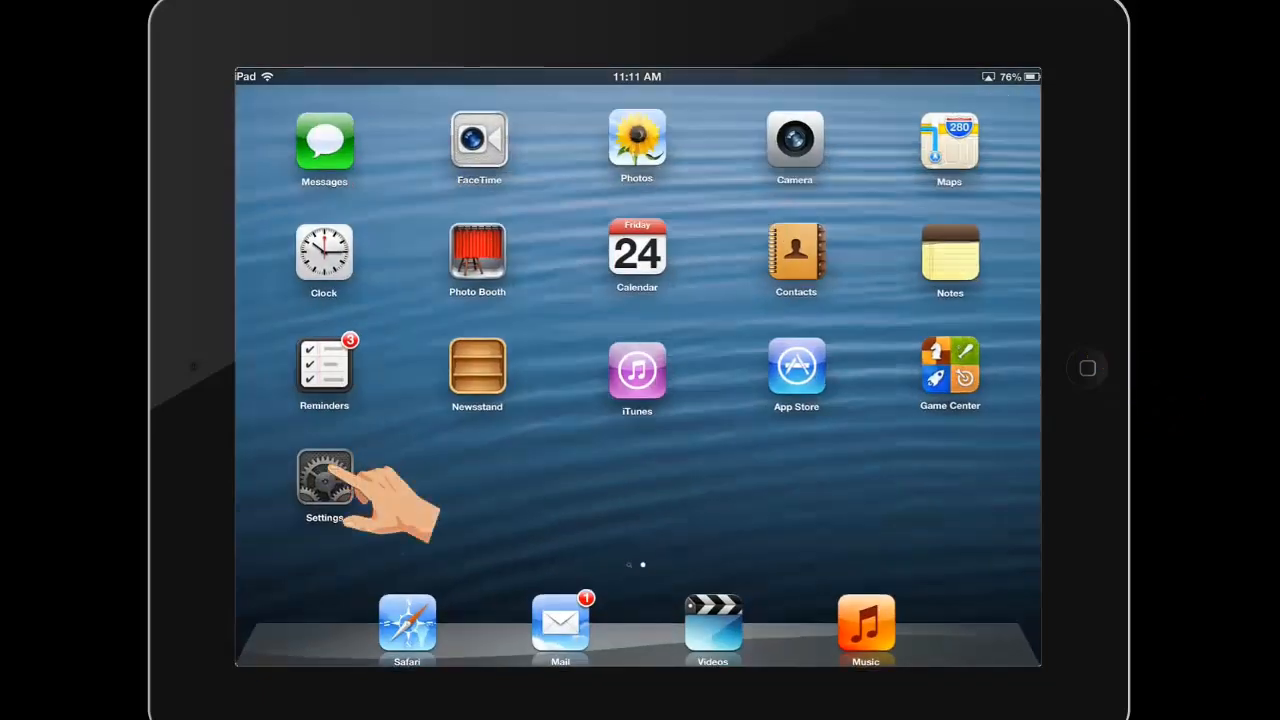
# - In the Exchange account's settings, switch Mail syncing off, leaving Contacts, Calendars and Reminders on
pyautogui.click(324, 476)
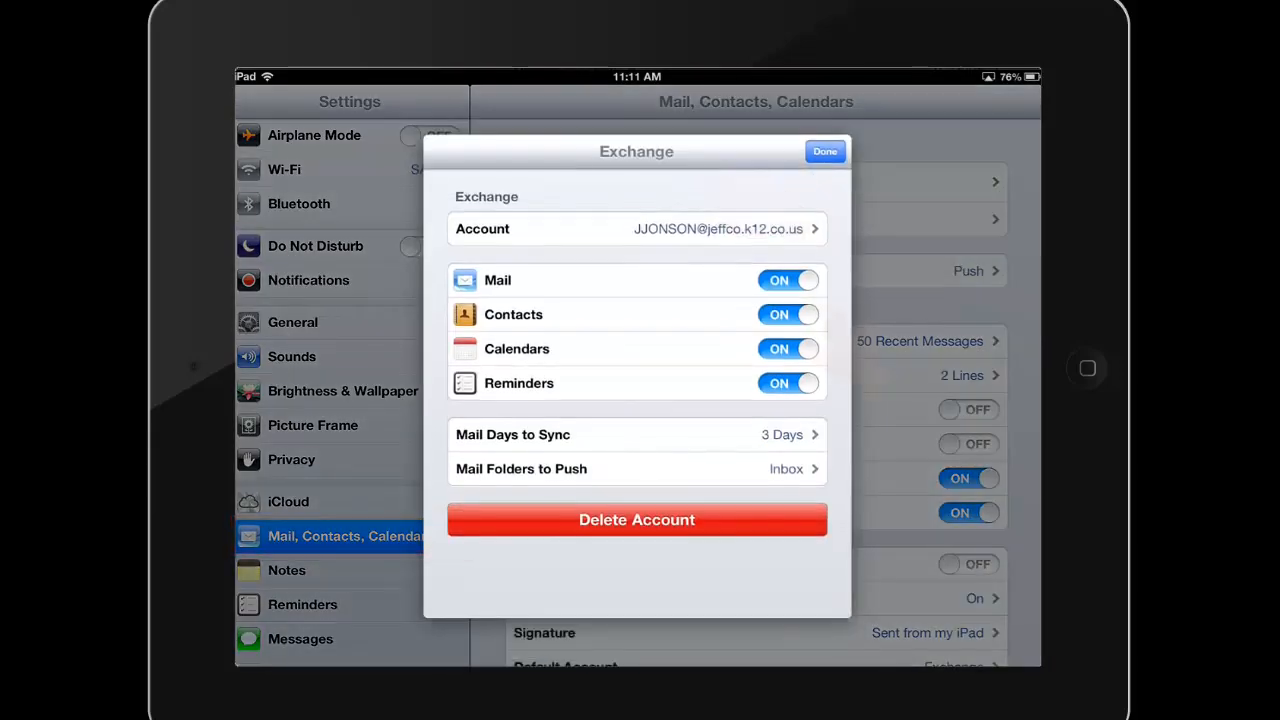
pyautogui.click(788, 280)
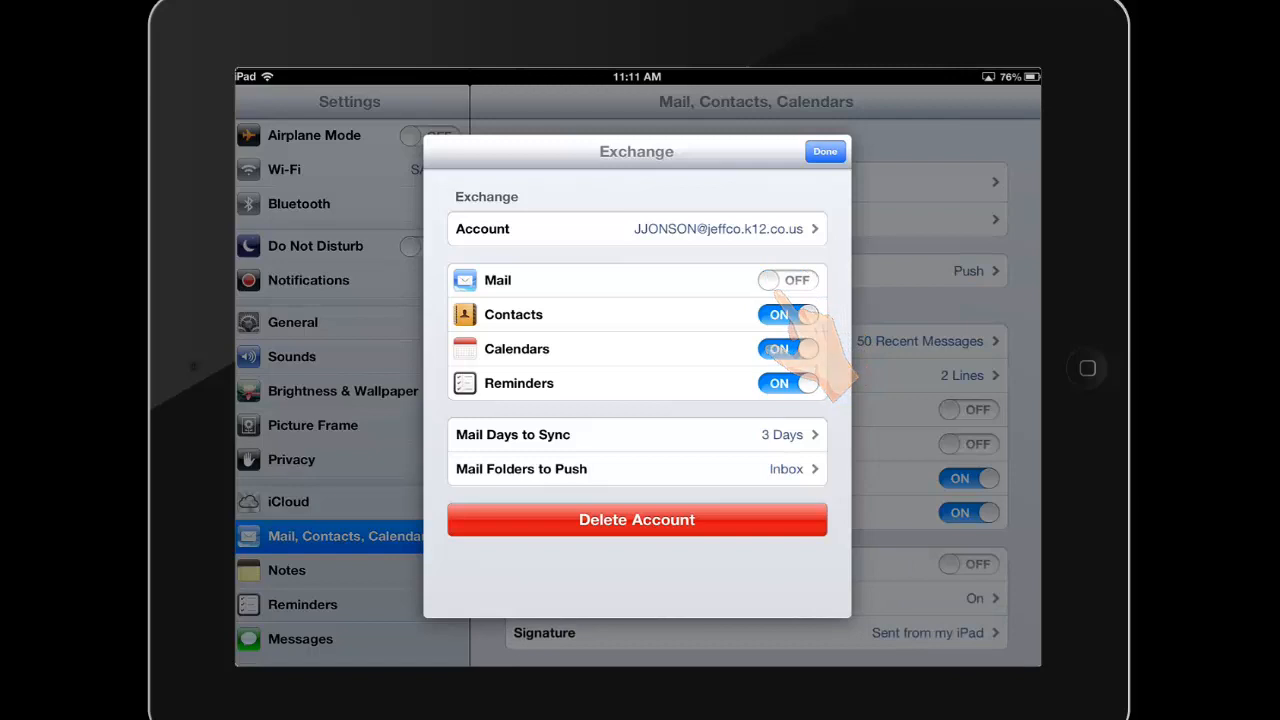